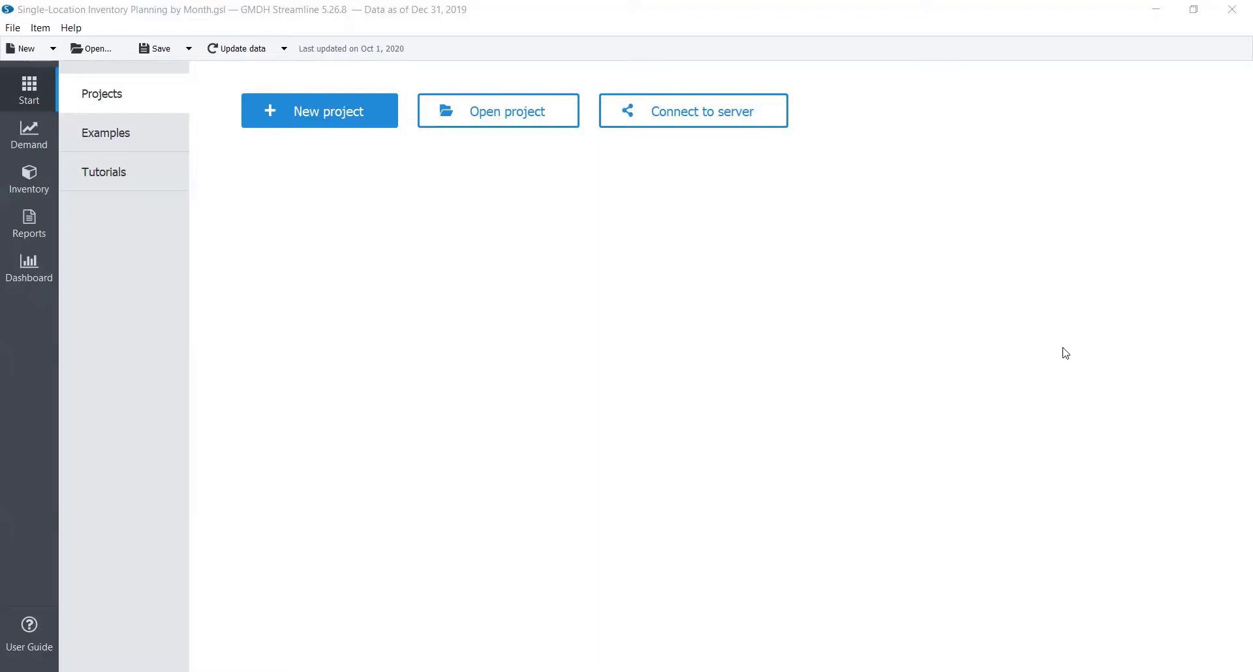
mouse_move(732, 300)
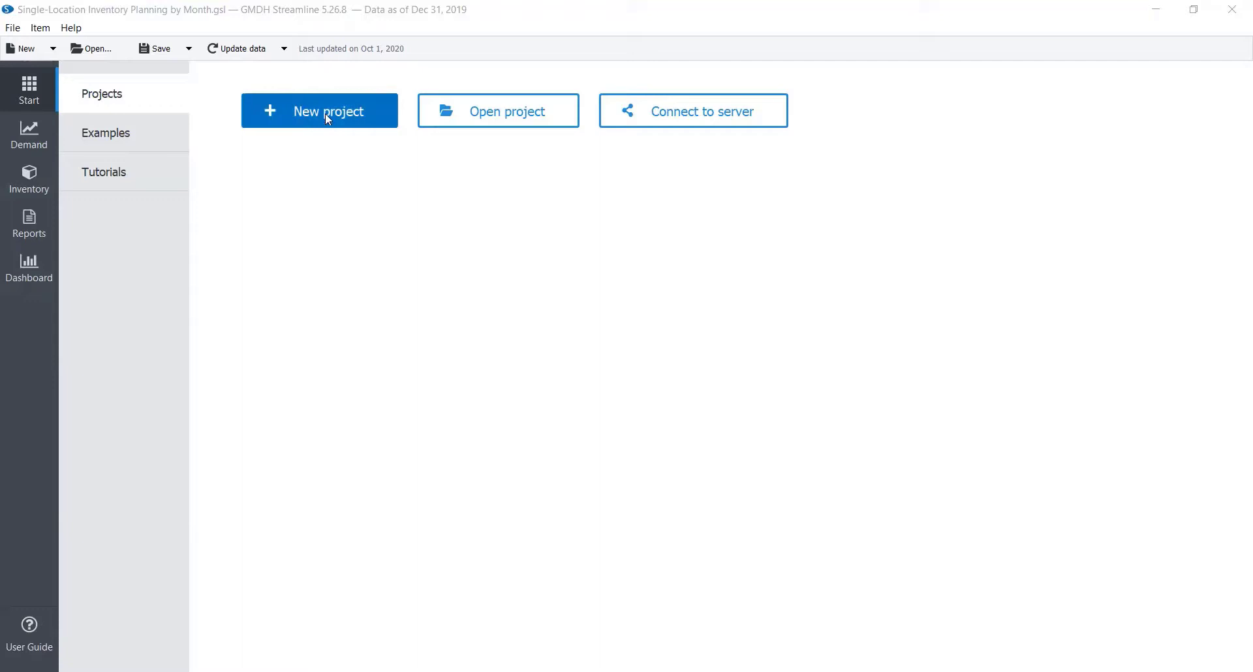
Load the Multi-Channel Demand & Inventory Planning project from the Start screen
left_click(319, 111)
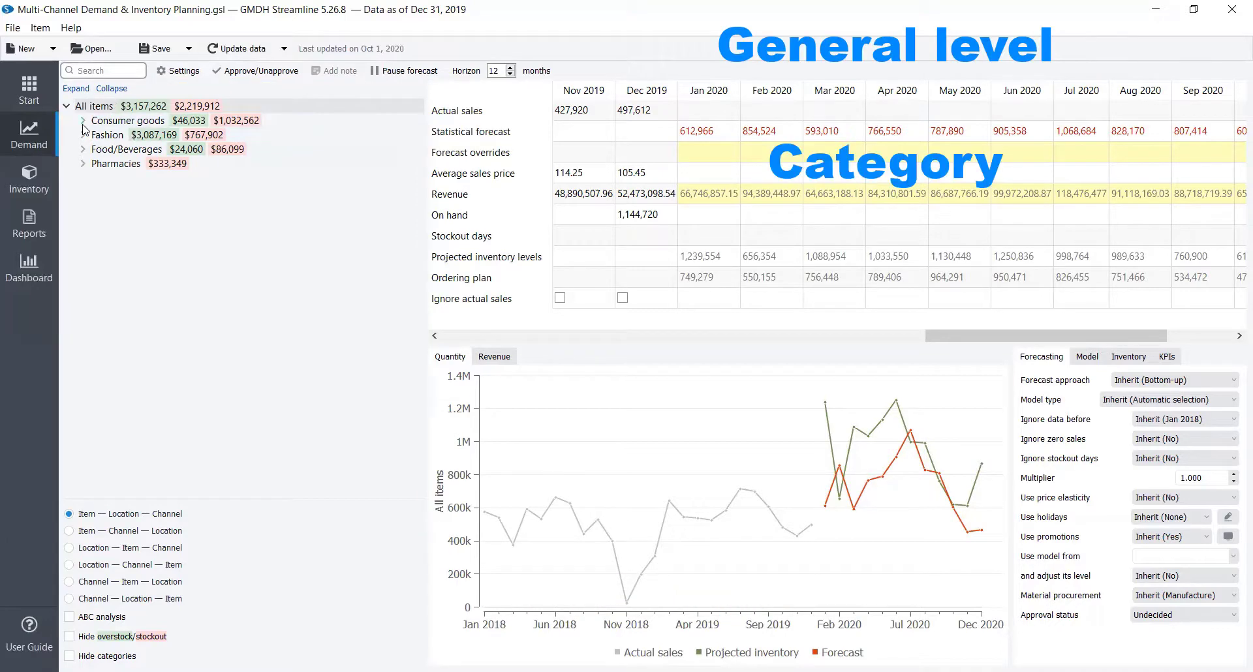
Drill Consumer goods → C1020 Concrete block → WH-001 New Jersey to its sales channels, then Expand all levels
left_click(83, 120)
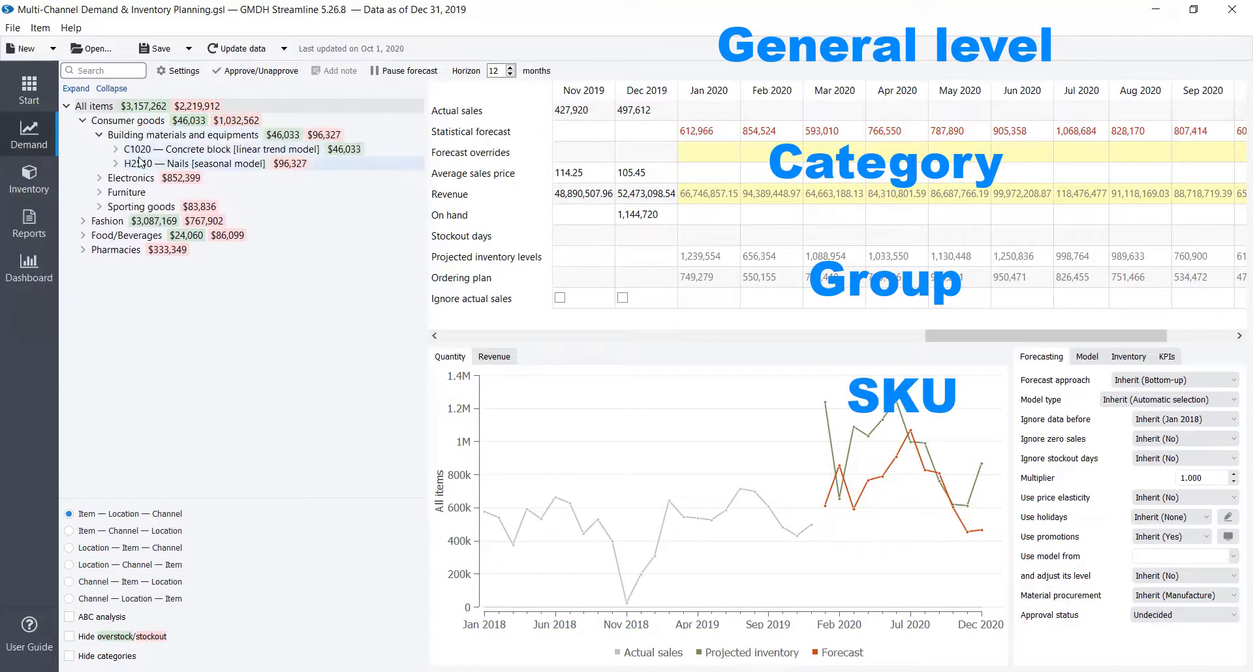
left_click(116, 149)
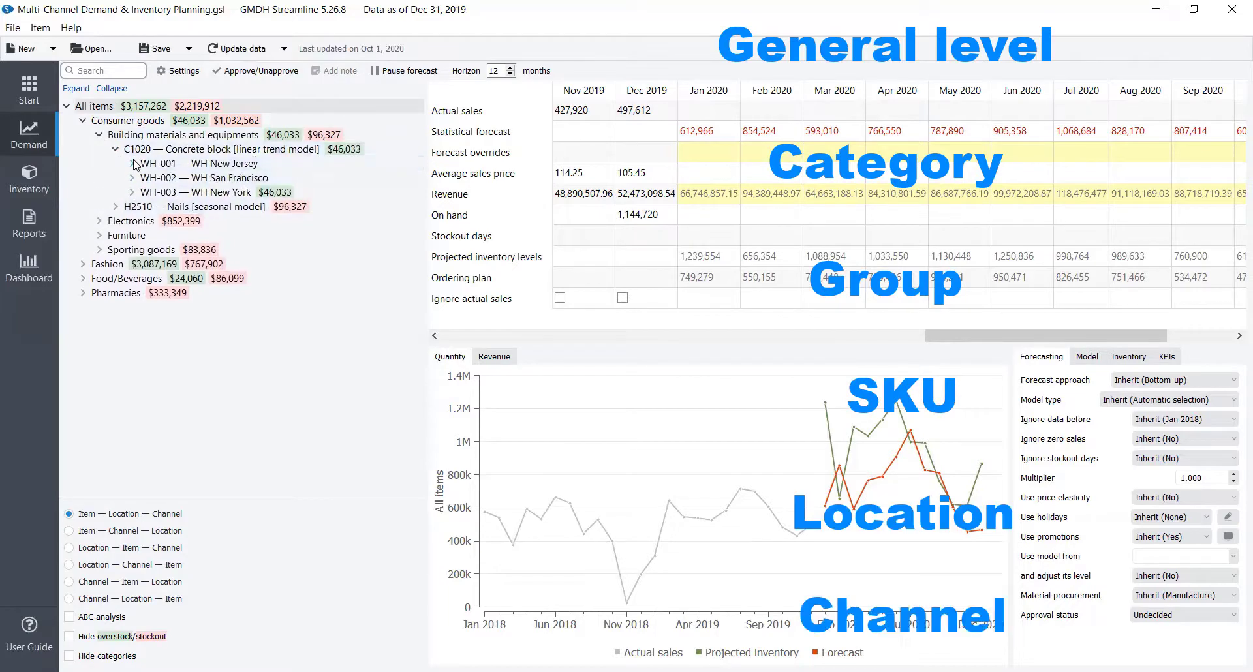
left_click(133, 165)
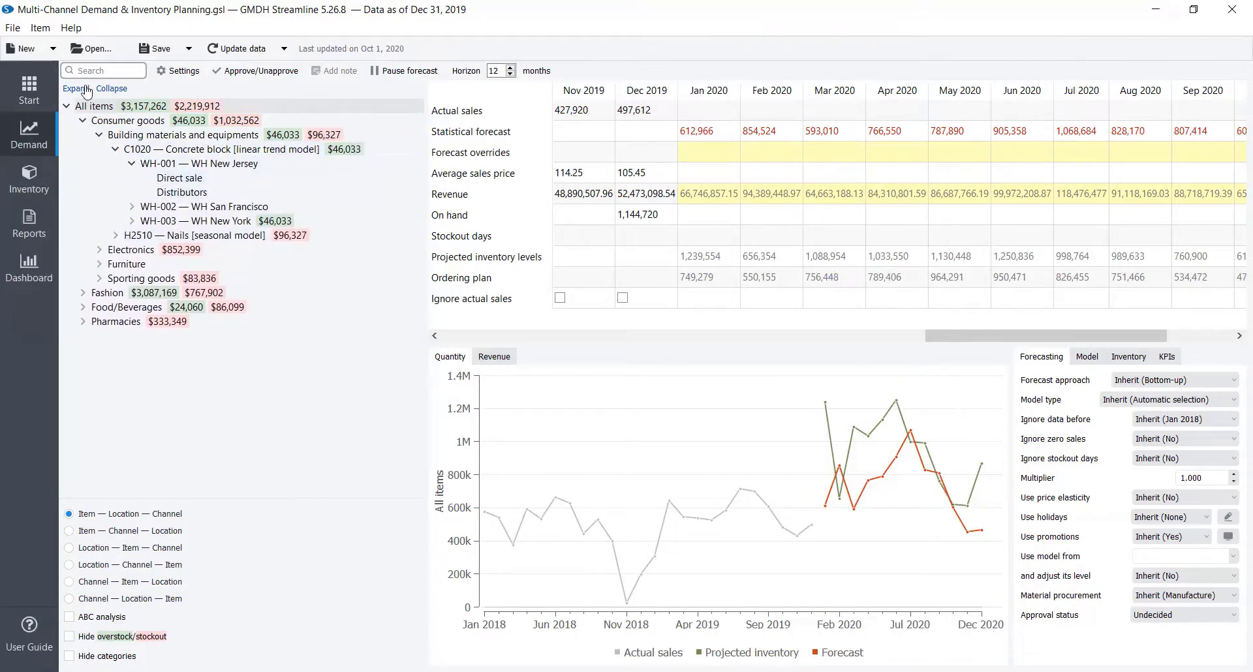
left_click(76, 87)
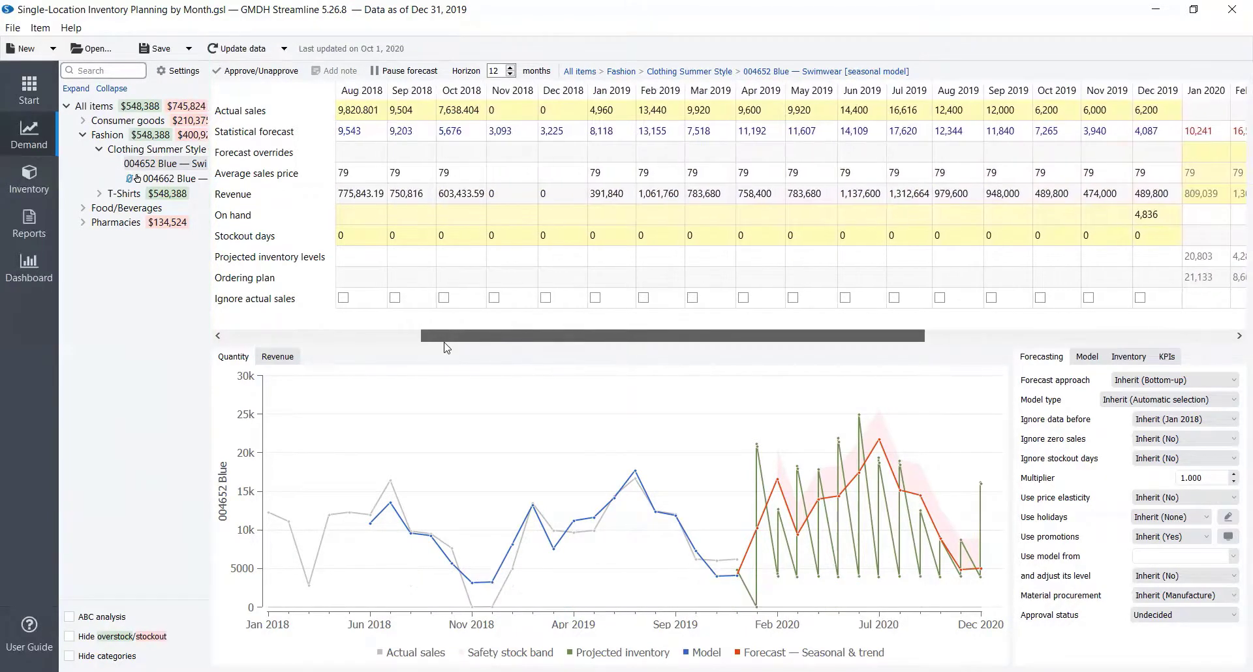
mouse_move(432, 347)
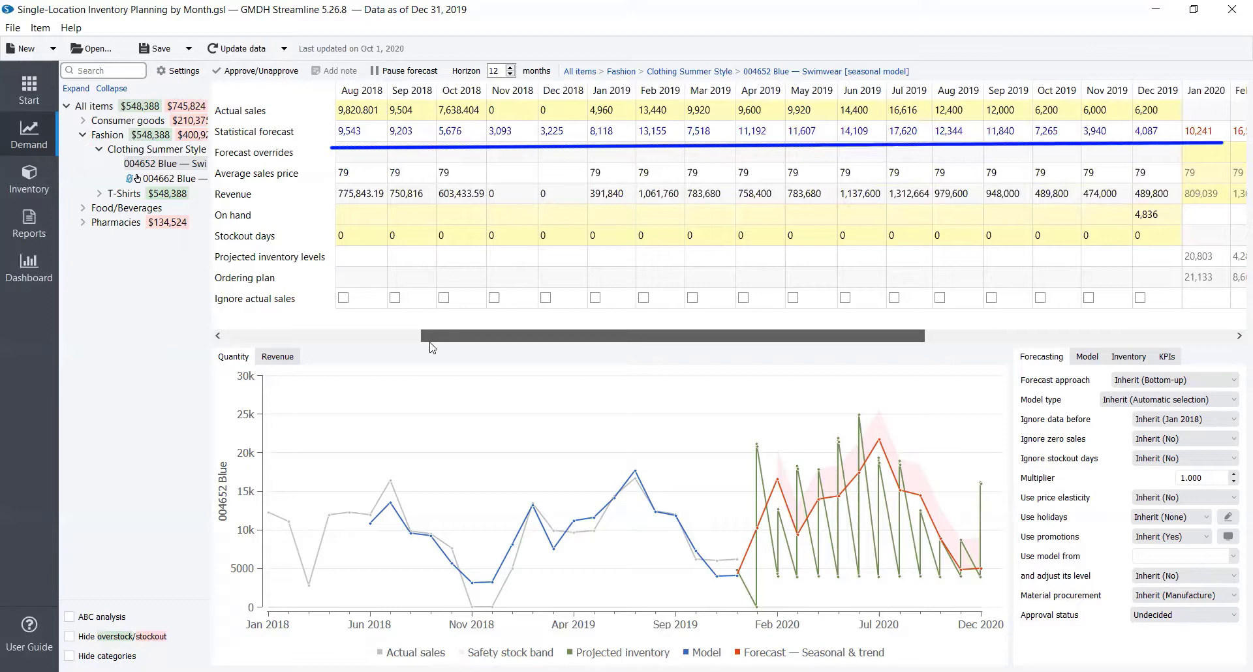
Select 004652 Blue and bring its 2020 forecast columns into view beside actual sales
scroll("right", 3)
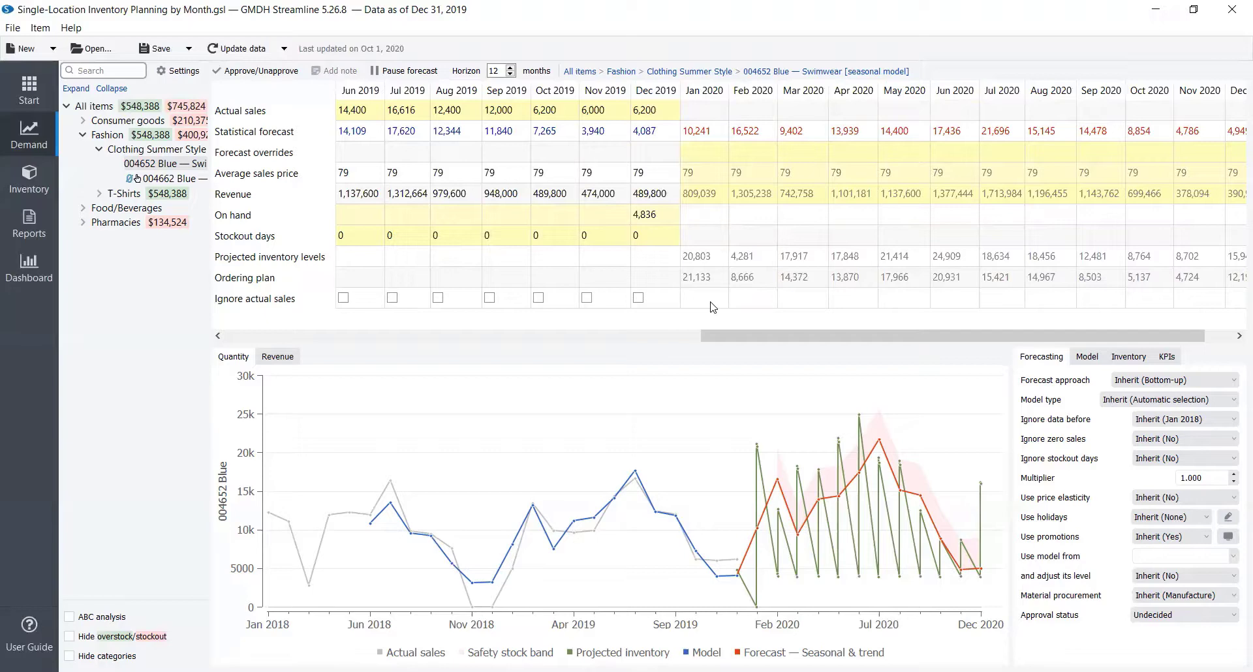
left_click(1166, 399)
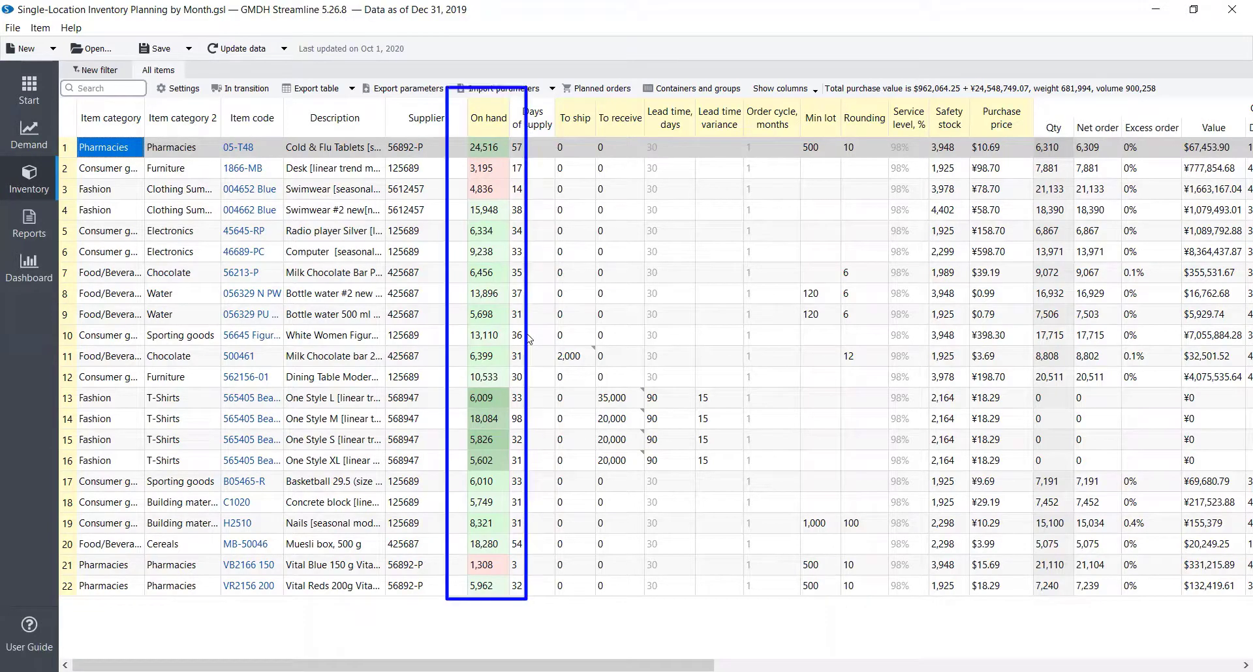
Preview the planned purchase orders from the Inventory table
left_click(602, 89)
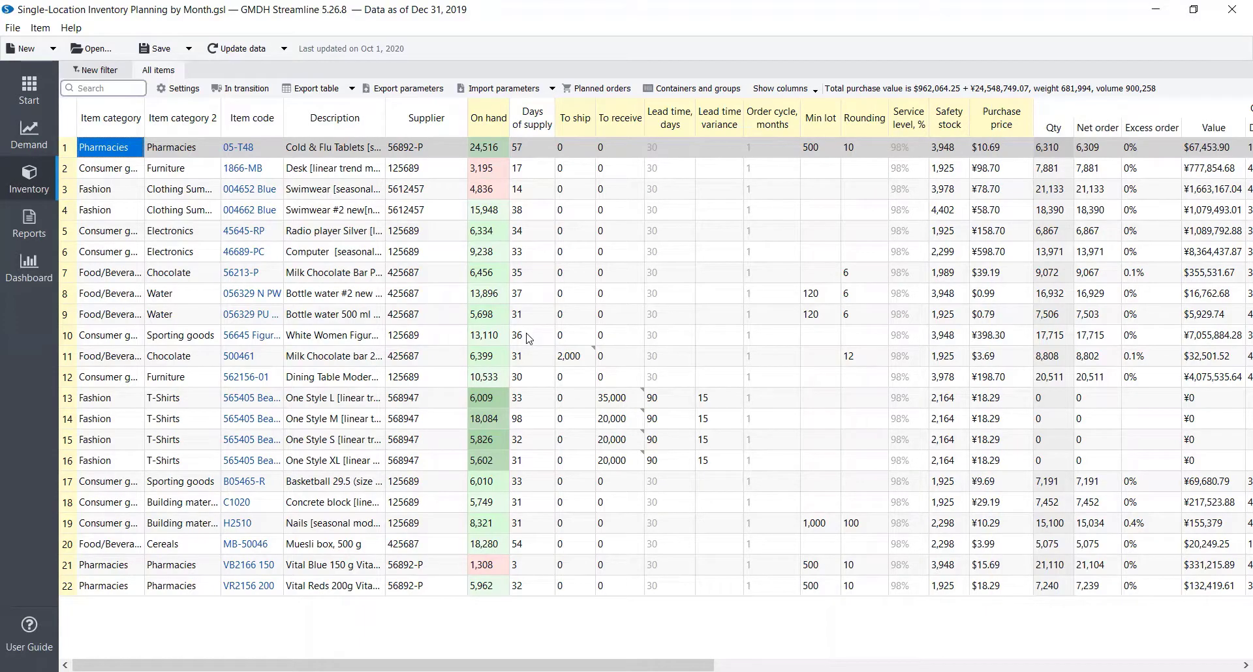
scroll("right", 3)
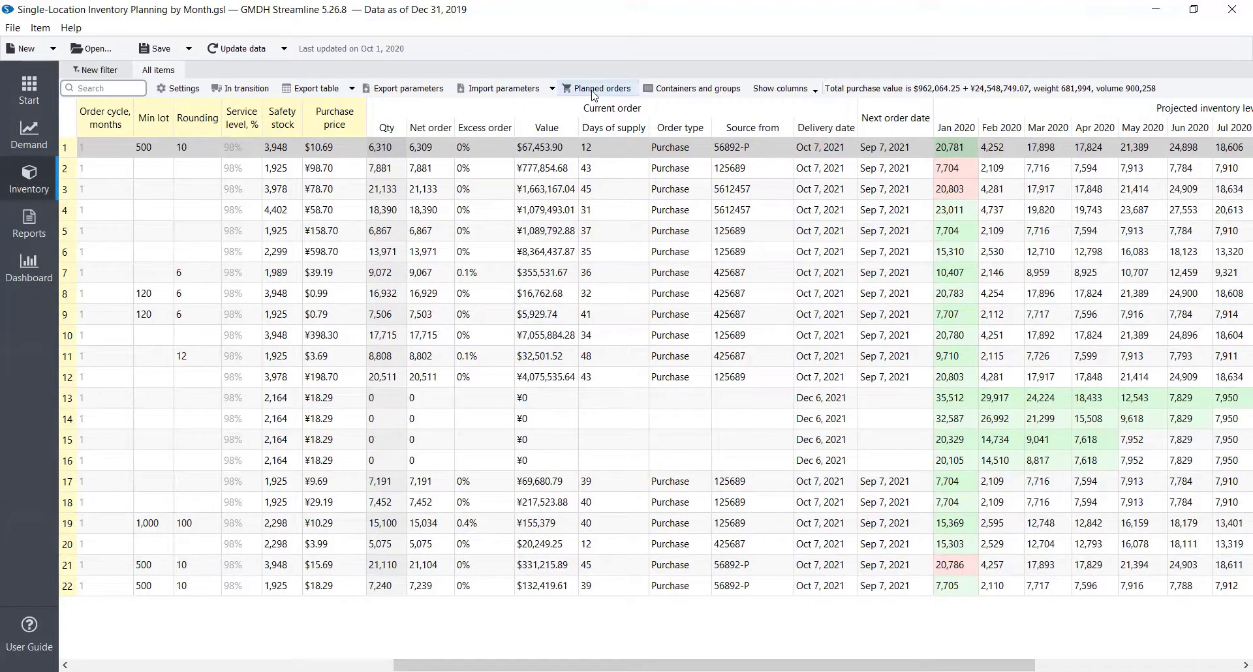
left_click(597, 88)
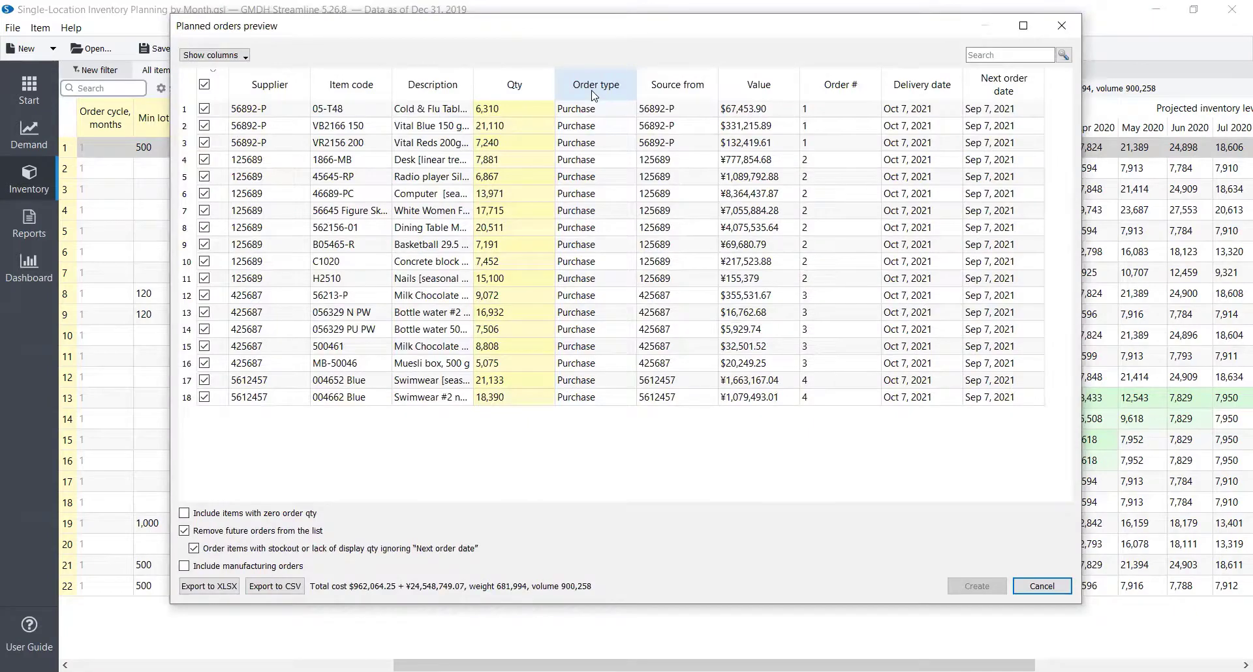
mouse_move(714, 392)
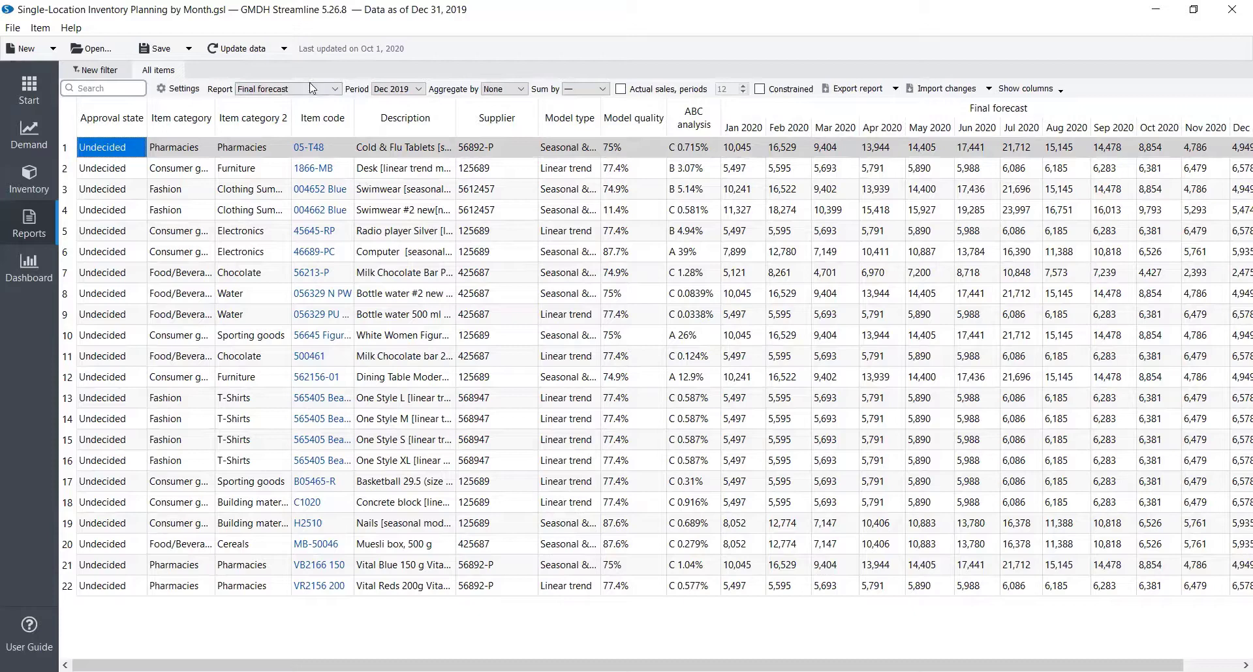
Browse the Report types, then show the KPI dashboard for the 22 items
left_click(334, 87)
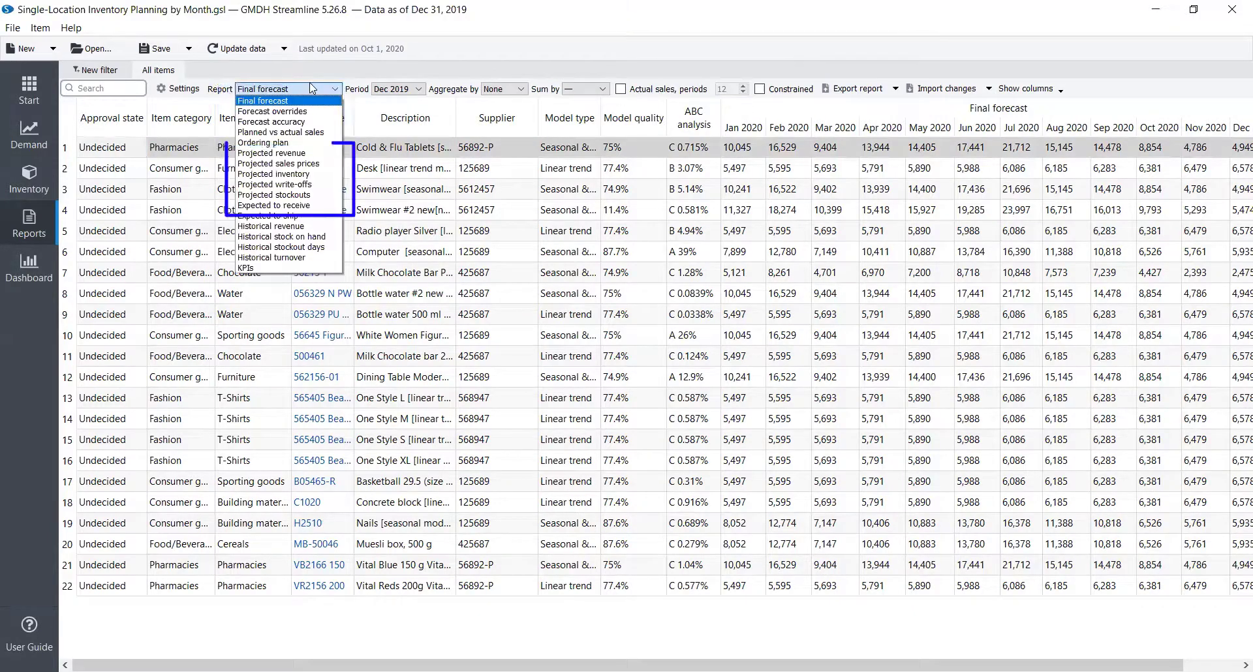
mouse_move(282, 240)
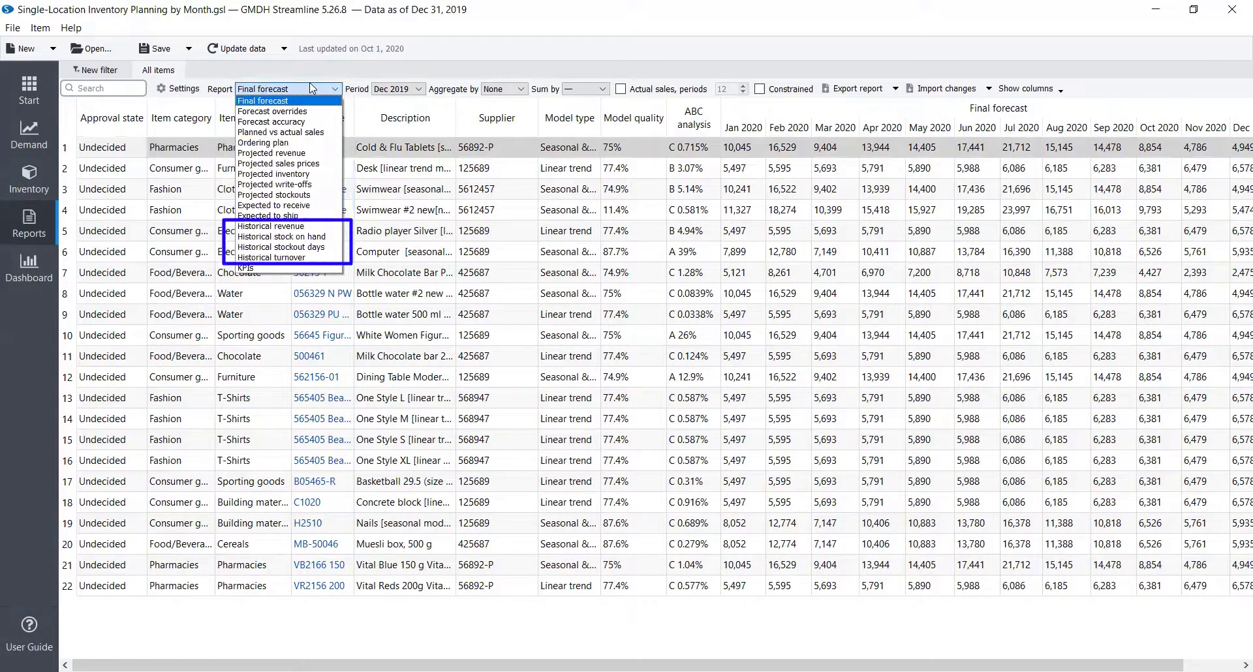
mouse_move(271, 111)
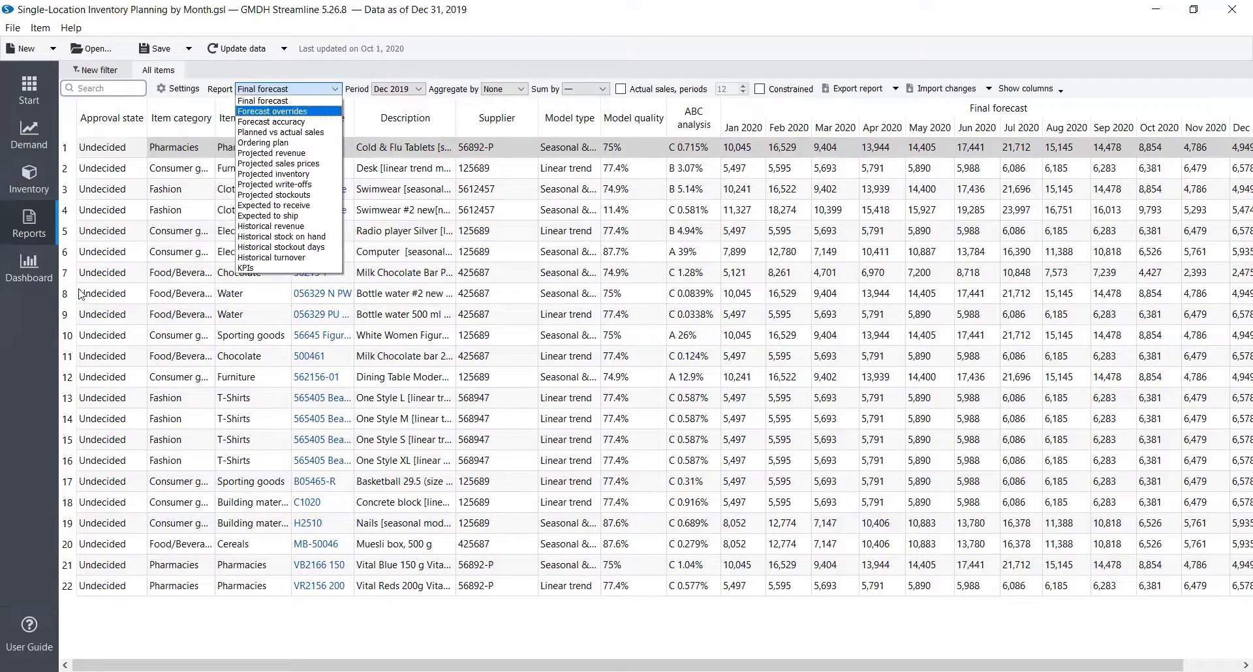
left_click(28, 267)
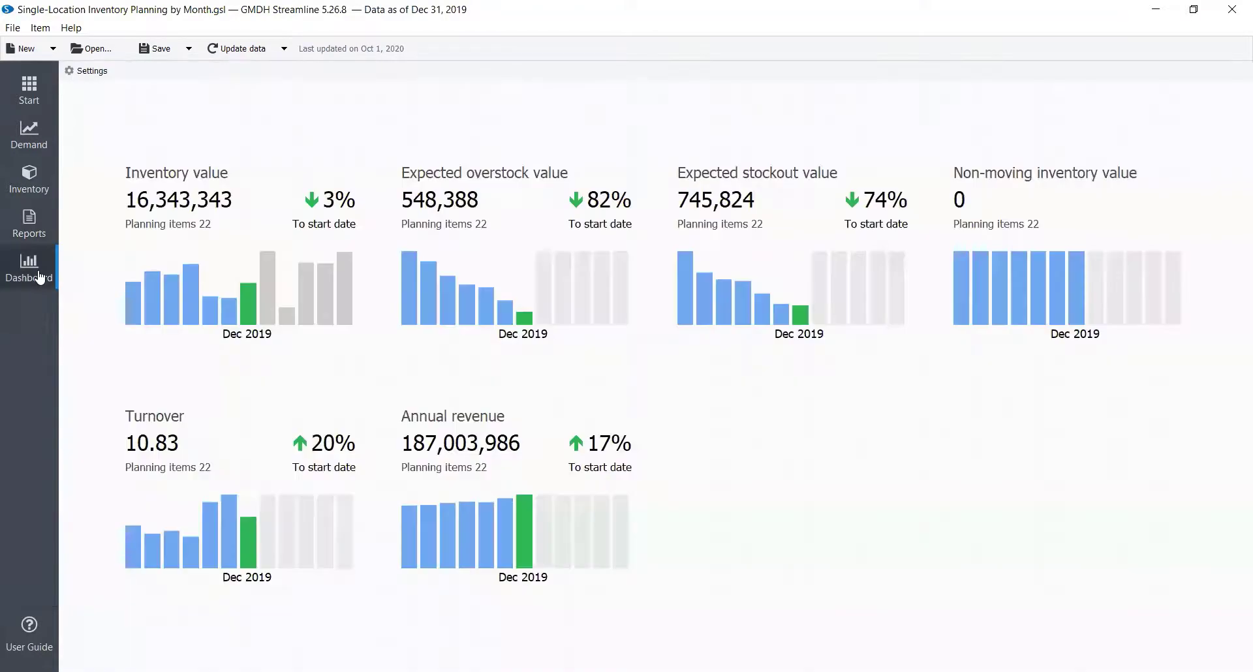